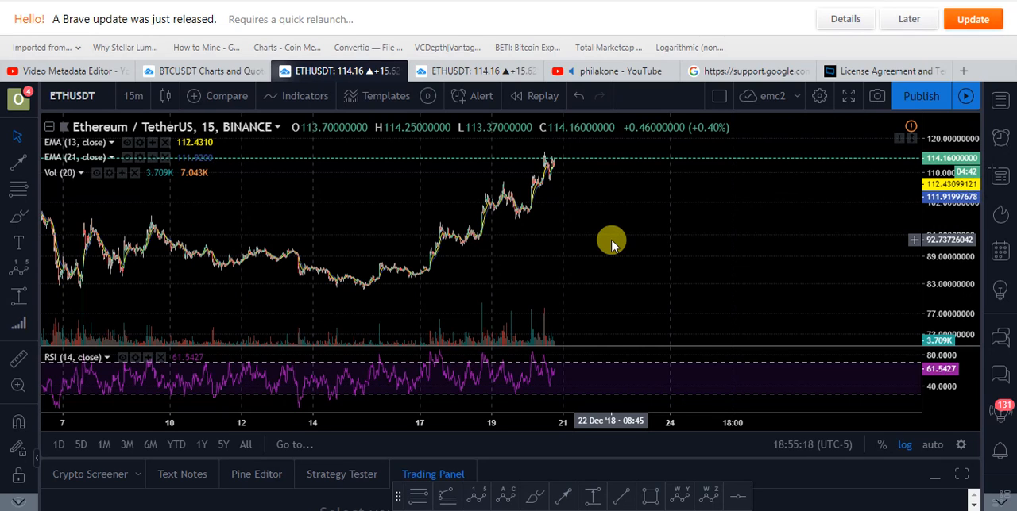
mouse_move(468, 187)
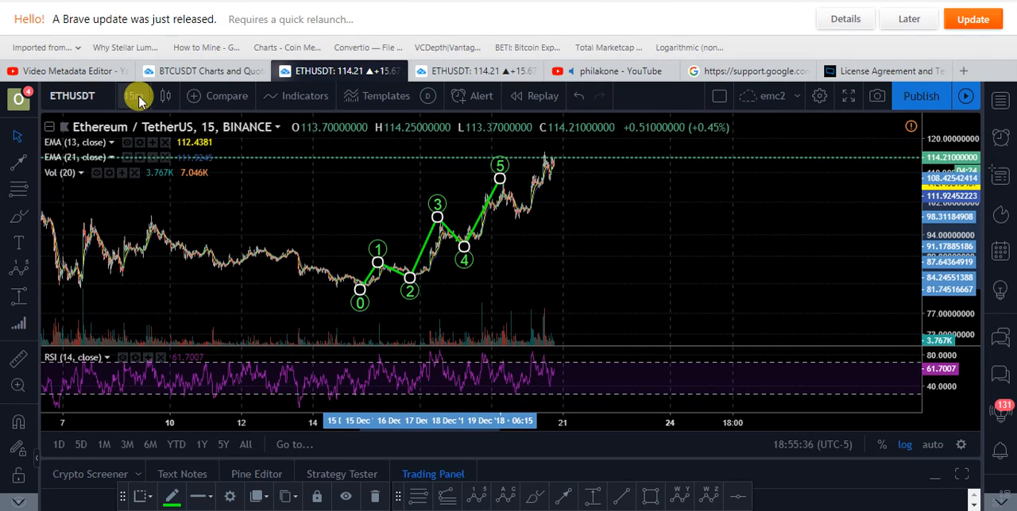
Switch ETH/USDT to 1D and draw a descending trend line over the RSI peaks from March 2018
click(131, 95)
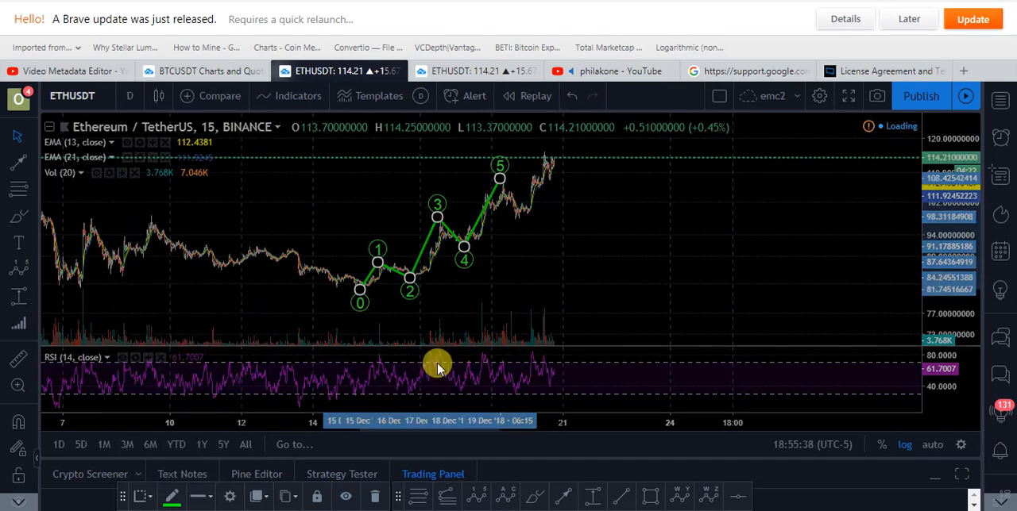
click(131, 95)
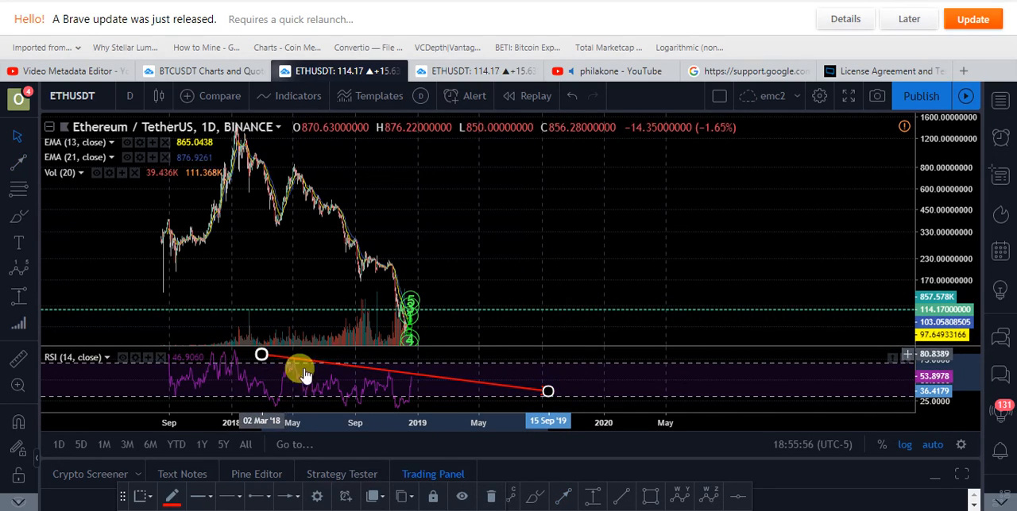
drag(298, 373, 405, 376)
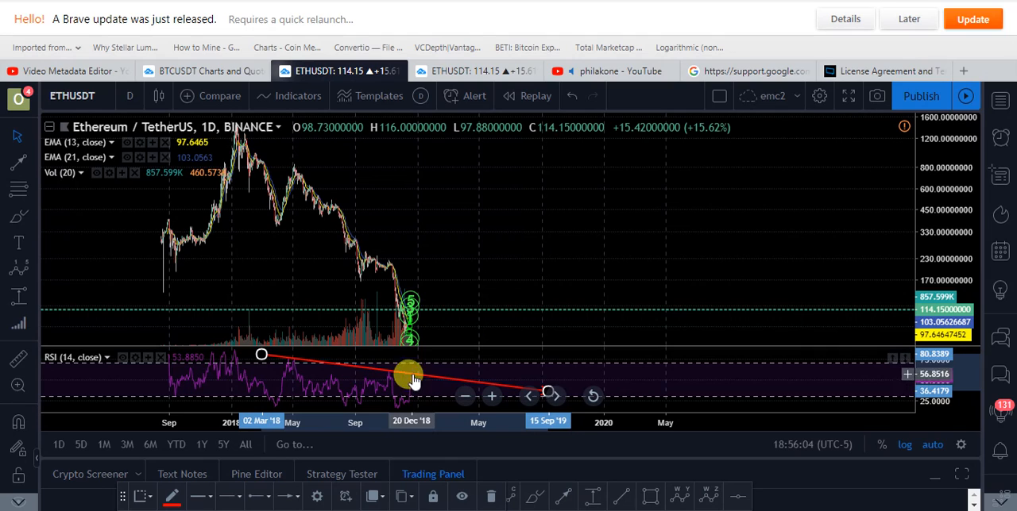
drag(409, 373, 417, 385)
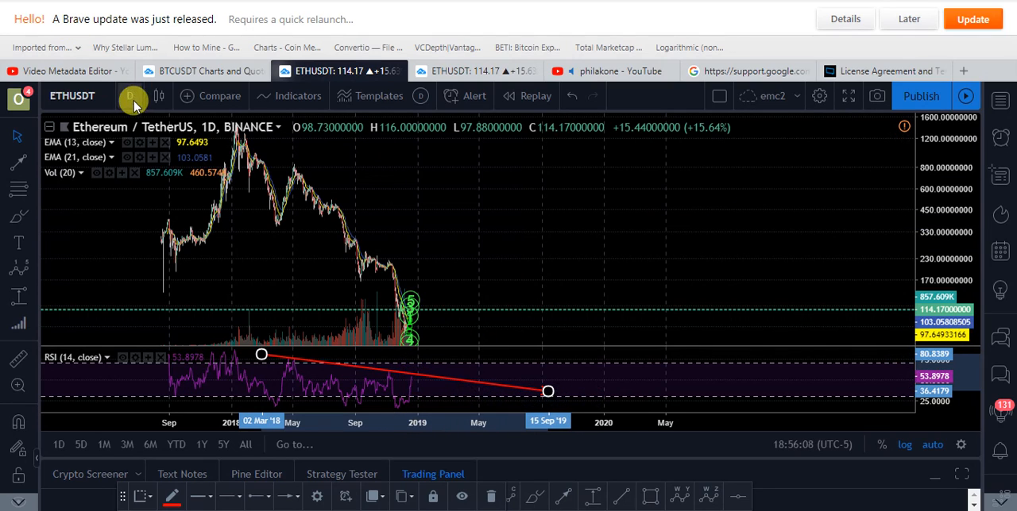
Change the interval to 30 minutes, then to 15 minutes, bringing back the green wave count
click(133, 96)
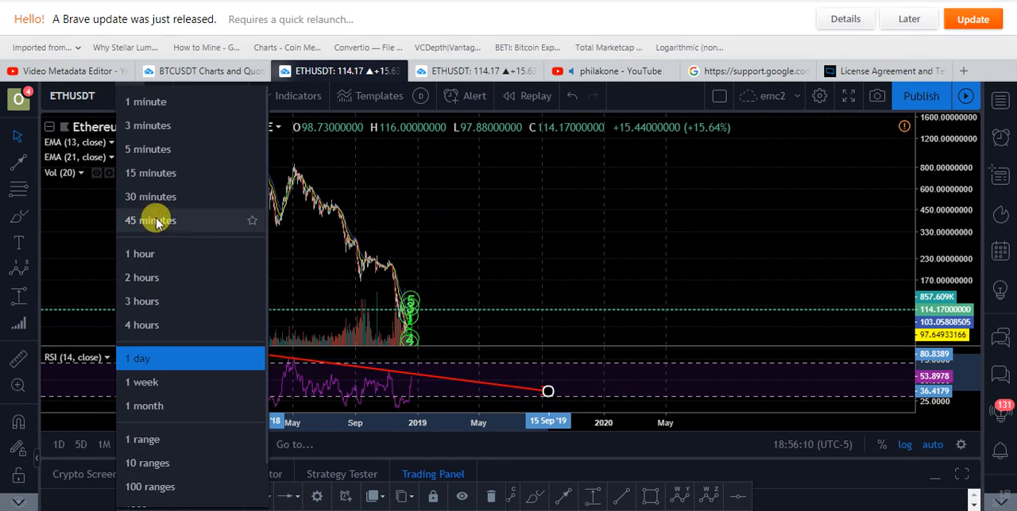
click(150, 197)
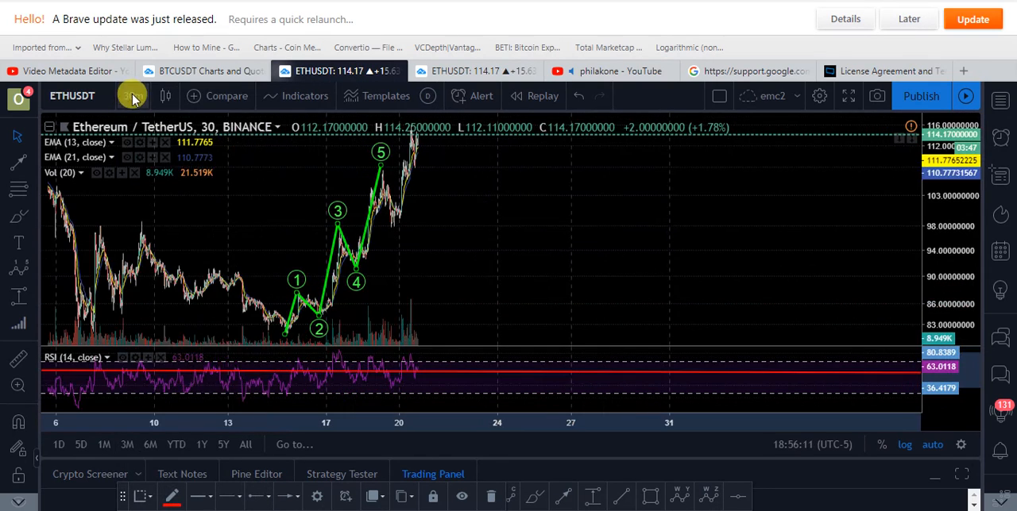
click(132, 95)
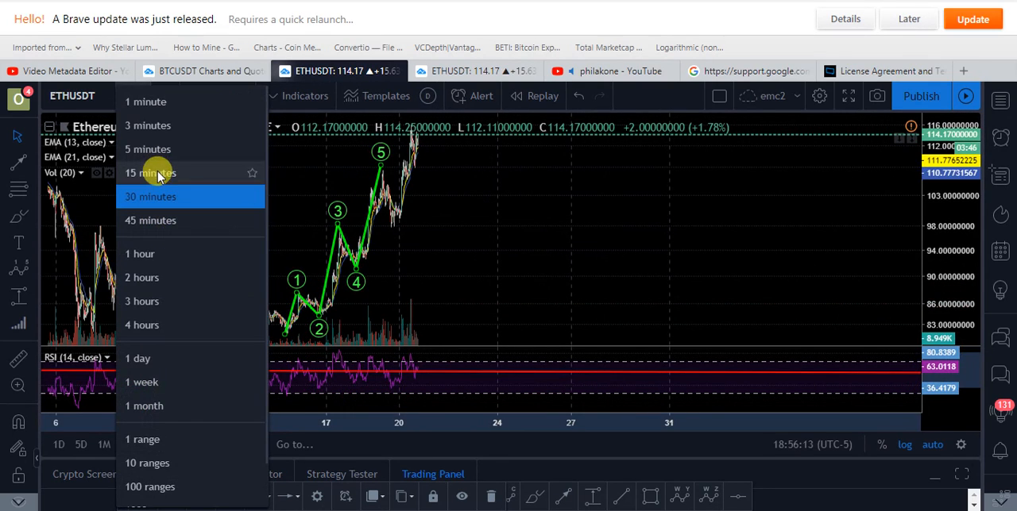
click(151, 173)
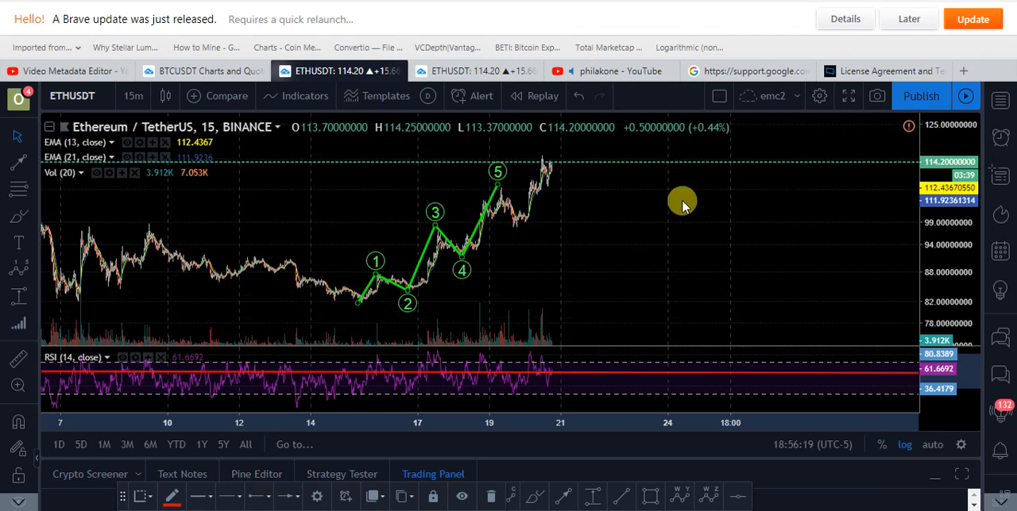
mouse_move(335, 353)
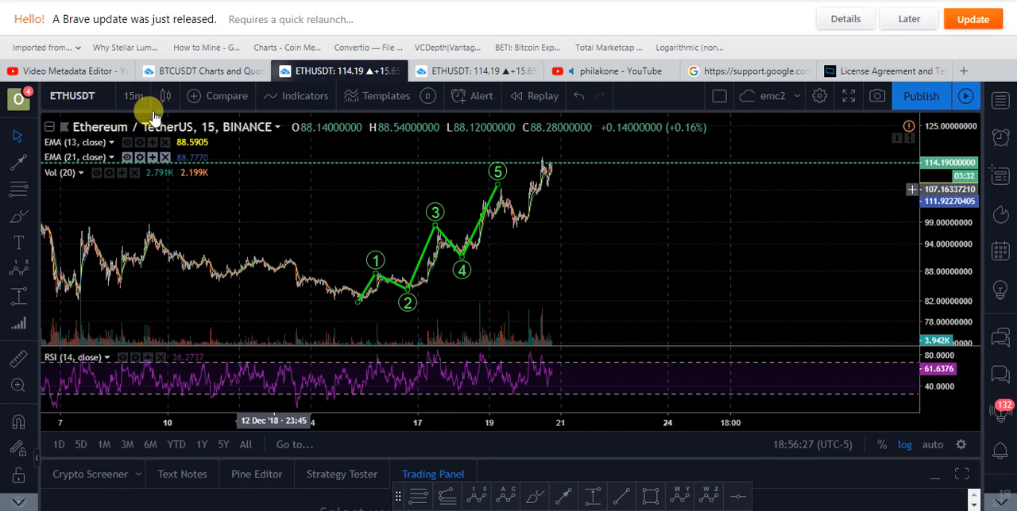
Switch to 1-day candles and draw an RSI trend line from the April 2018 high into late 2019
click(132, 95)
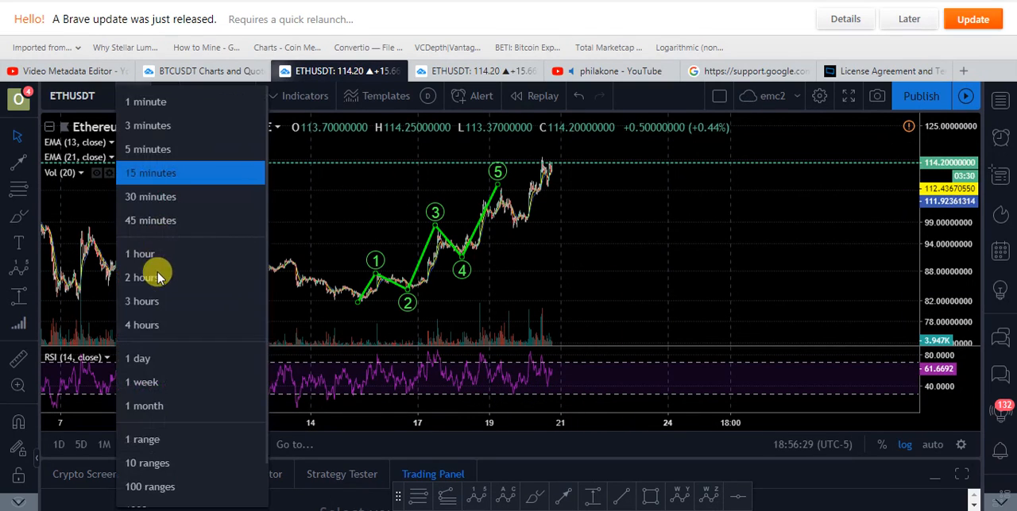
click(138, 358)
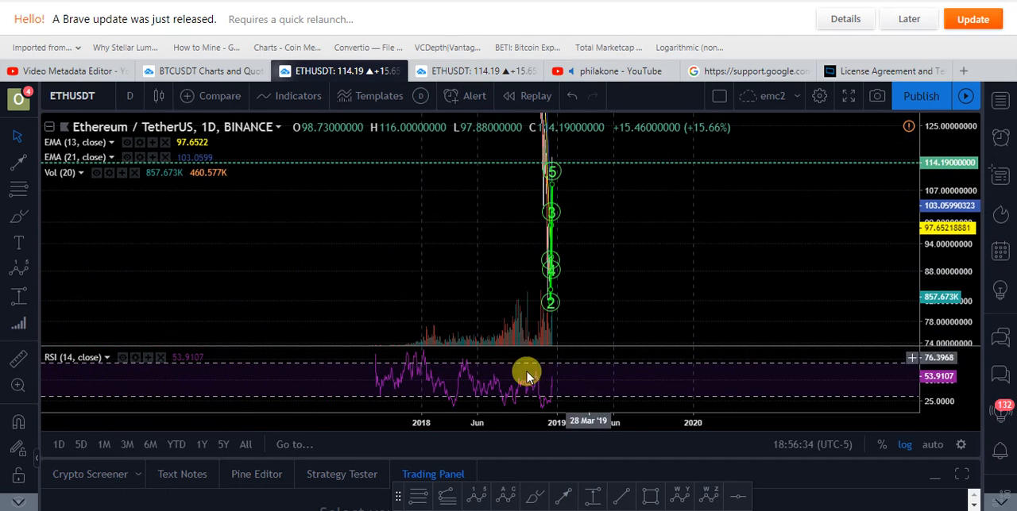
mouse_move(464, 374)
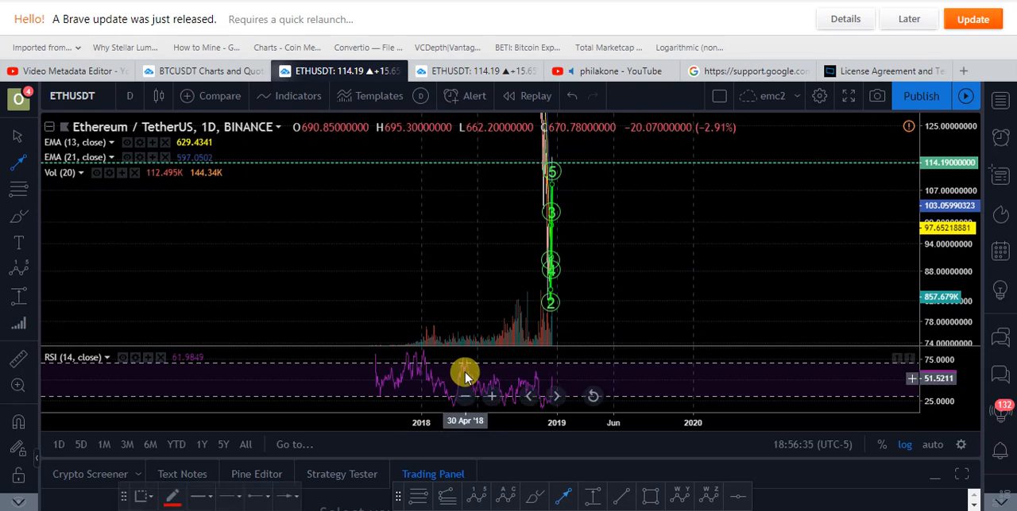
drag(462, 361, 663, 387)
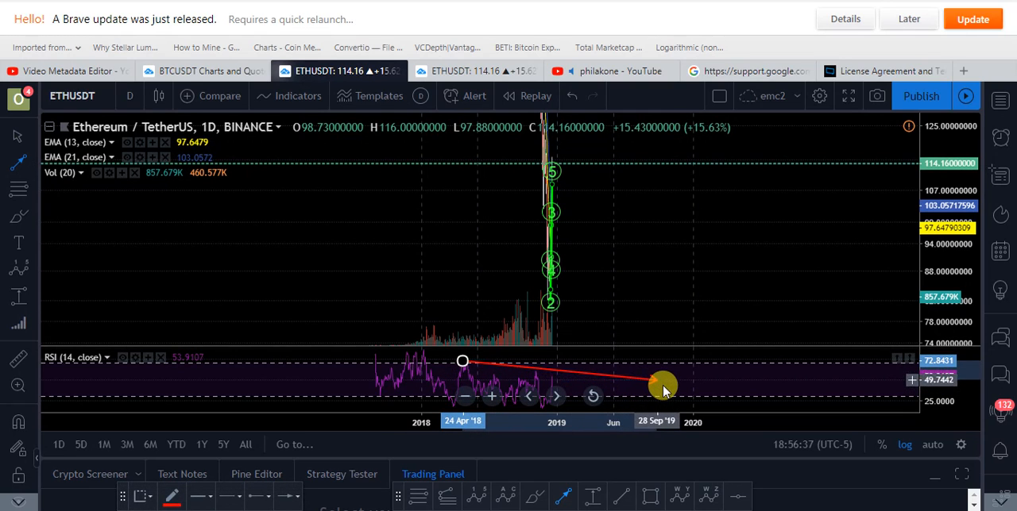
drag(663, 387, 529, 381)
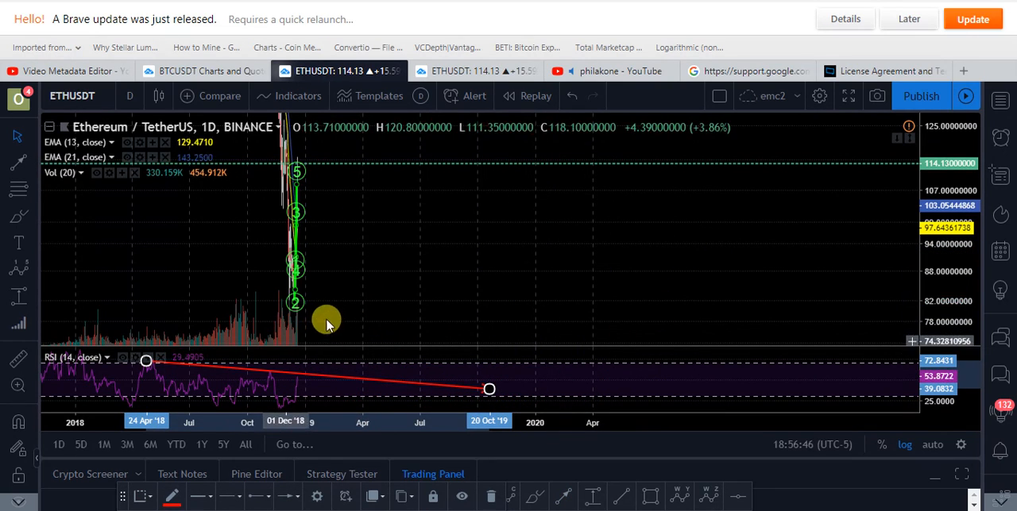
mouse_move(302, 386)
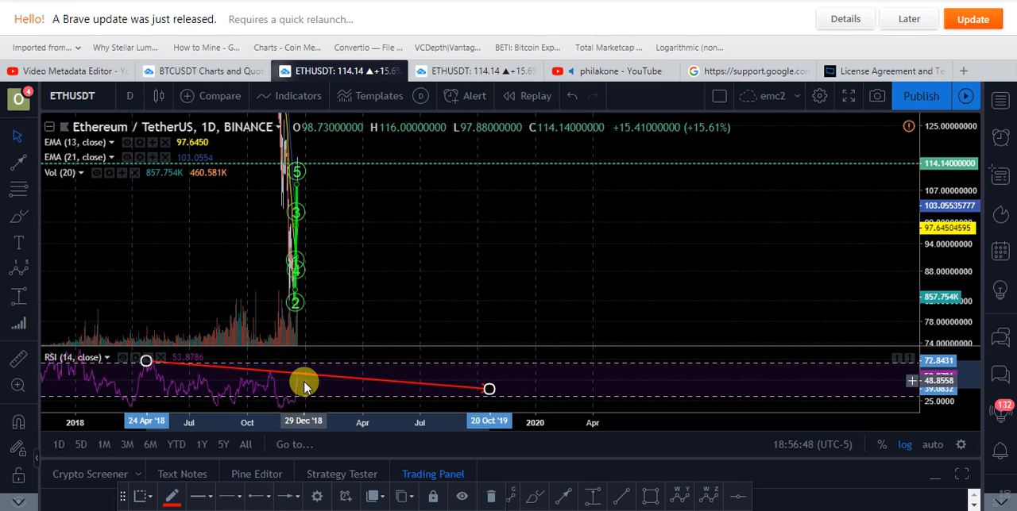
mouse_move(707, 284)
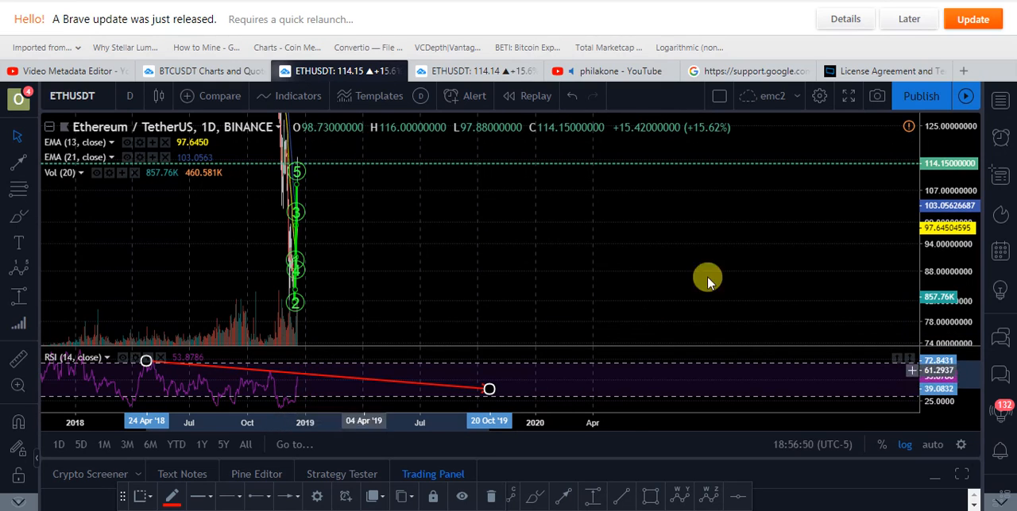
mouse_move(305, 395)
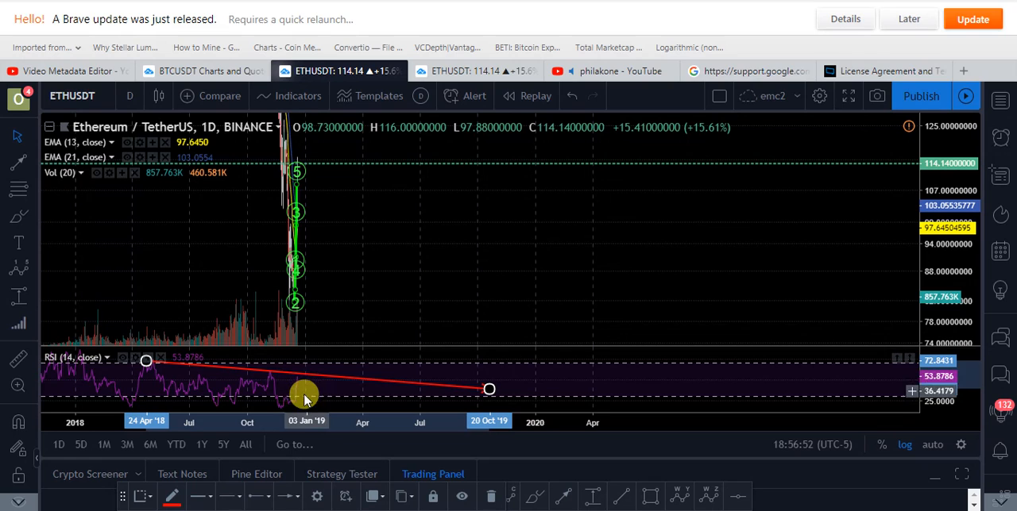
mouse_move(945, 171)
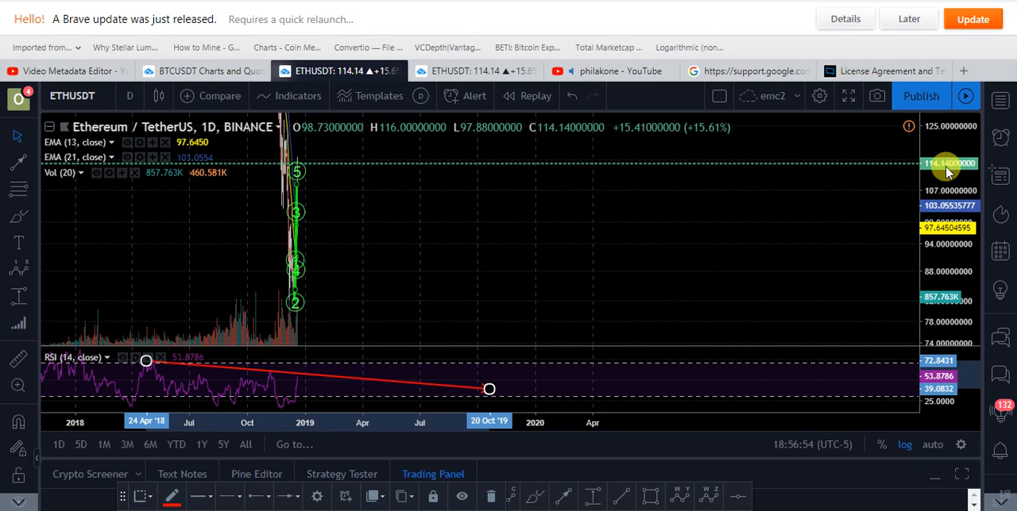
Set the price scale to Auto fit, return to 15-minute candles, and dismiss the battery notification
right_click(949, 165)
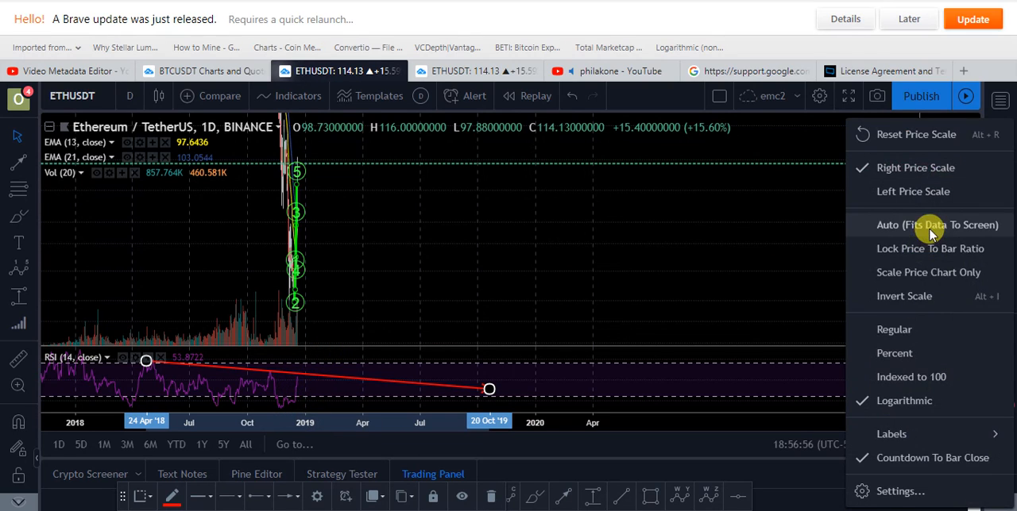
click(938, 224)
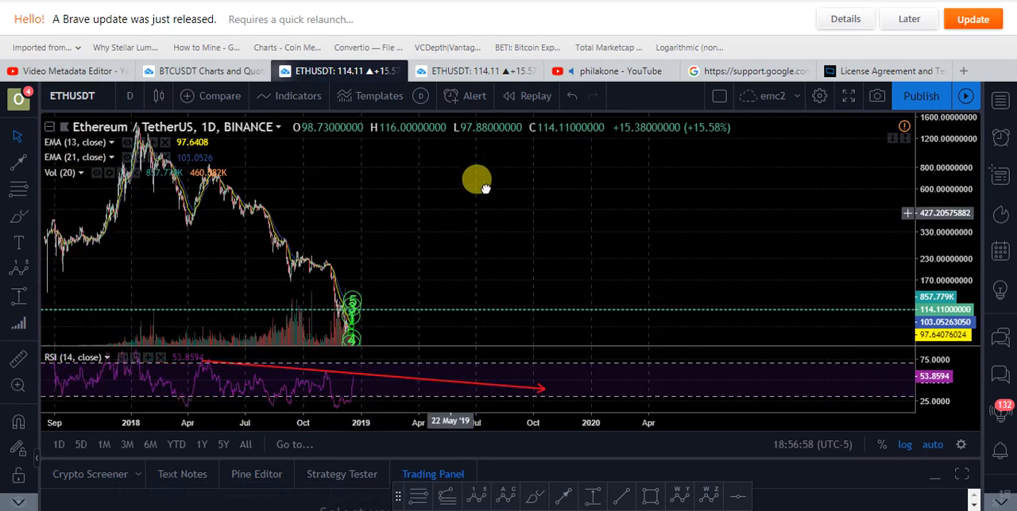
click(129, 96)
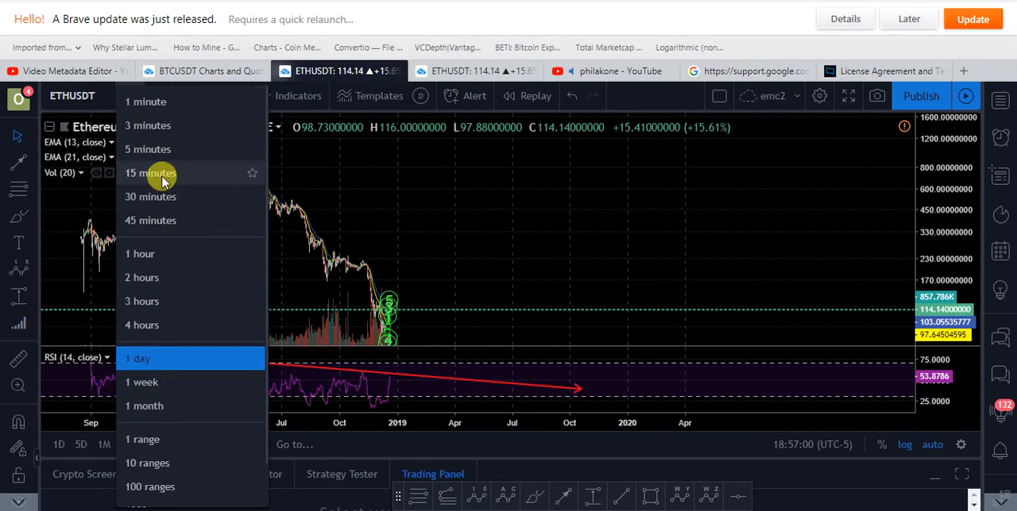
click(150, 173)
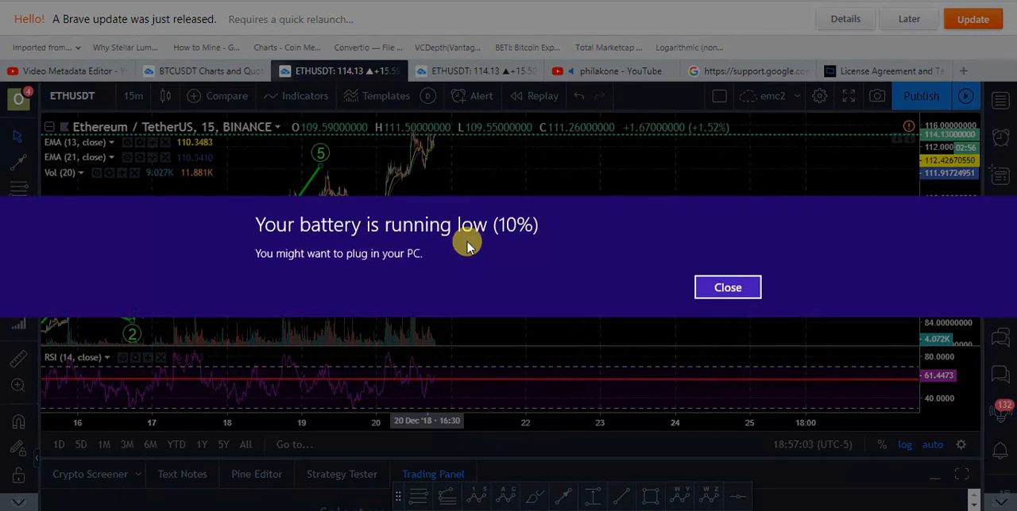
click(727, 287)
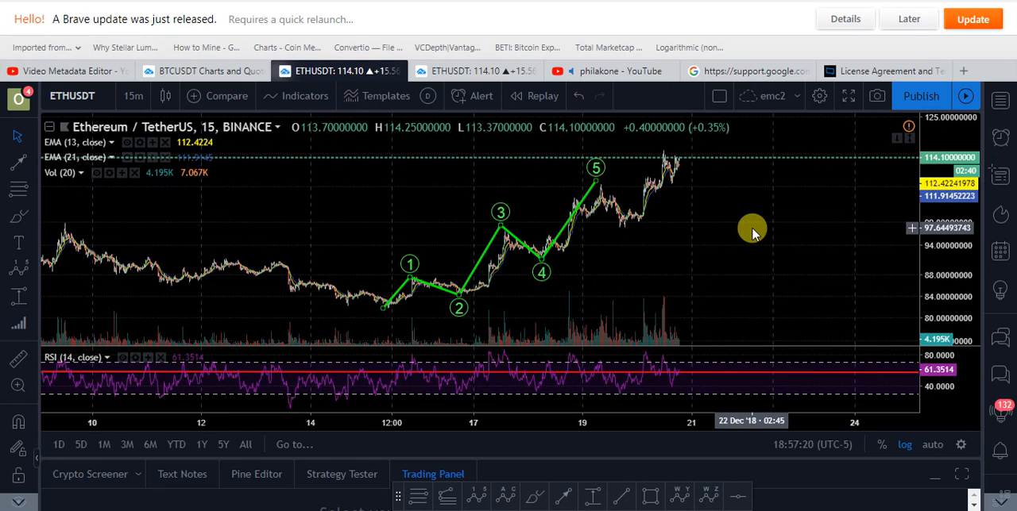
mouse_move(713, 234)
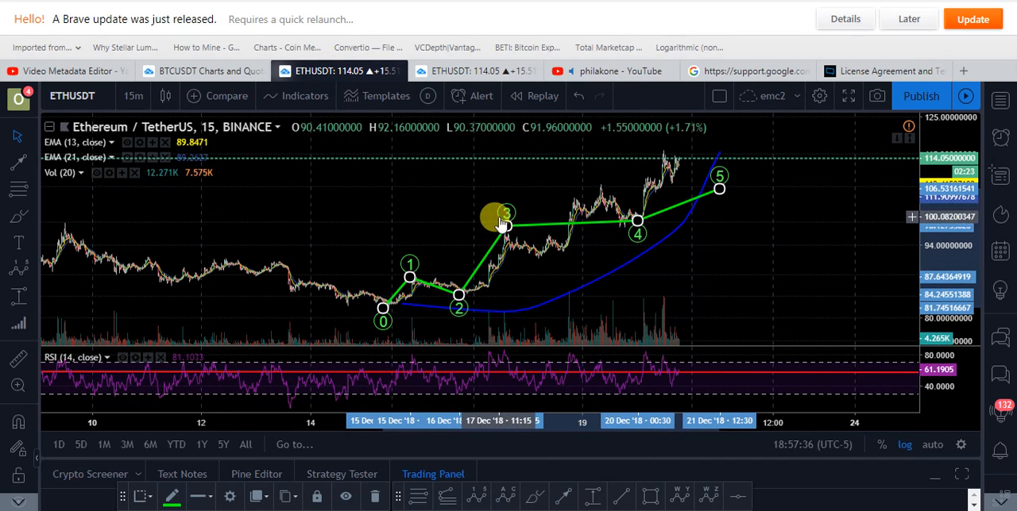
Drag wave 3 higher and move wave 5 up to the latest rally high
drag(502, 215, 594, 171)
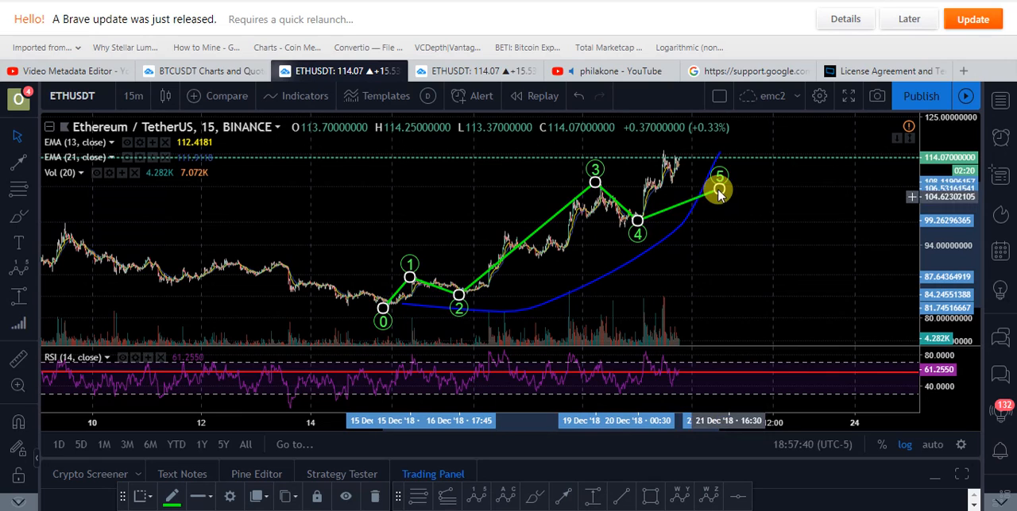
drag(719, 188, 668, 139)
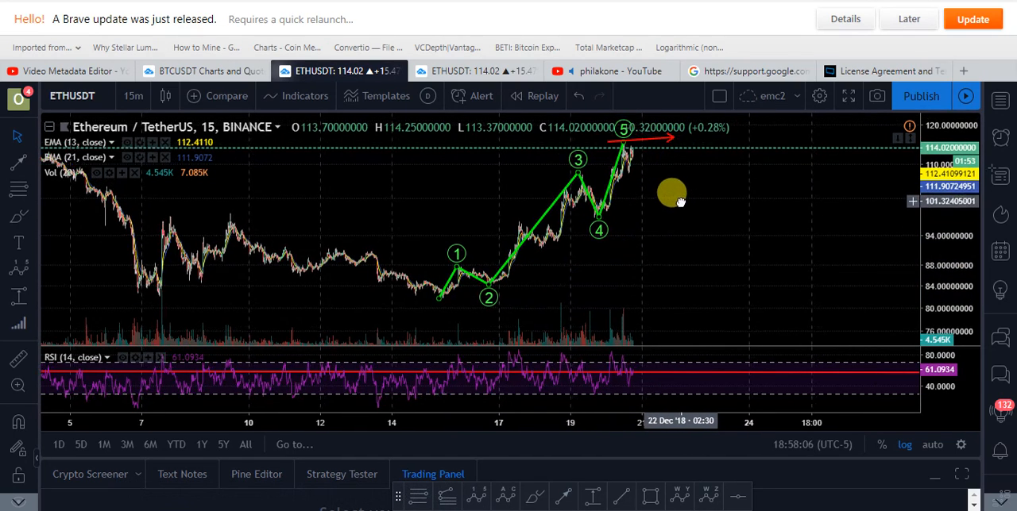
mouse_move(492, 354)
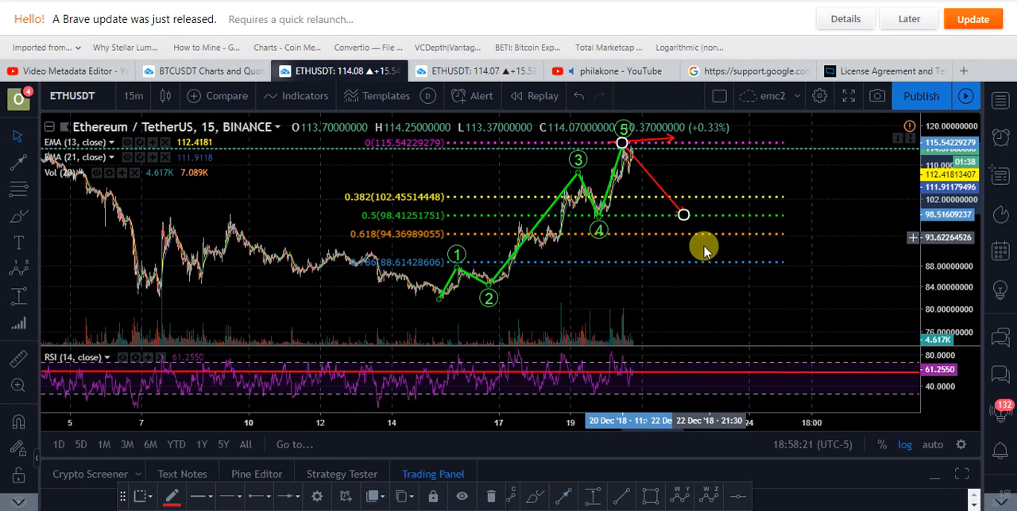
mouse_move(645, 233)
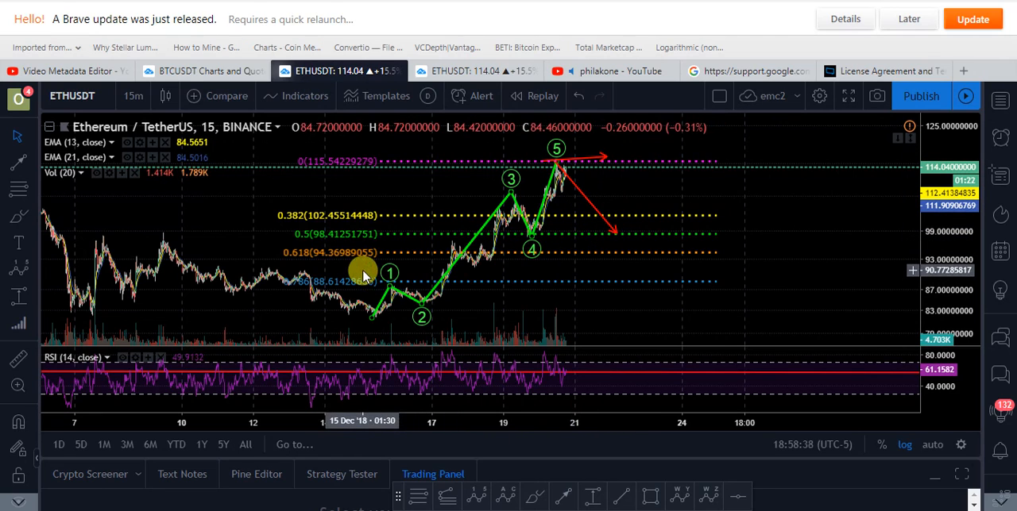
mouse_move(679, 266)
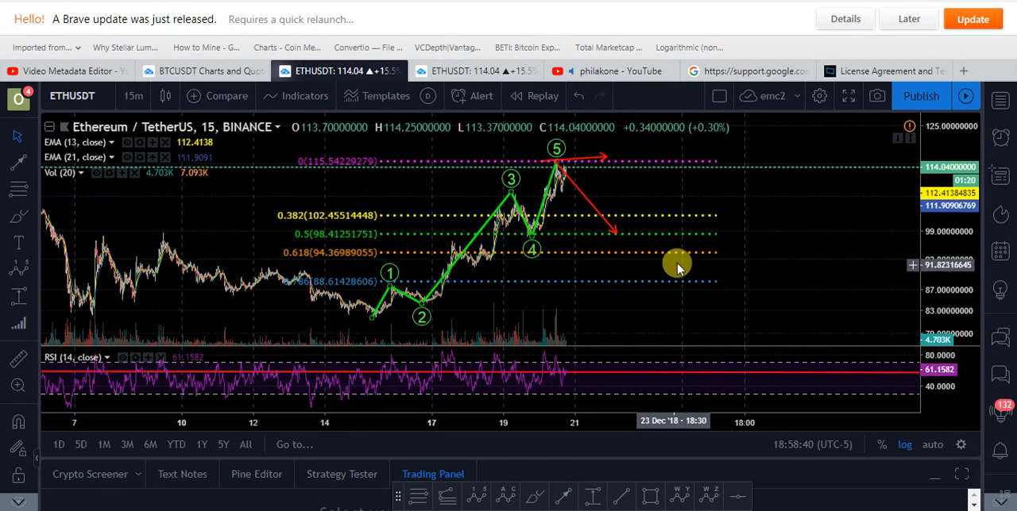
mouse_move(32, 274)
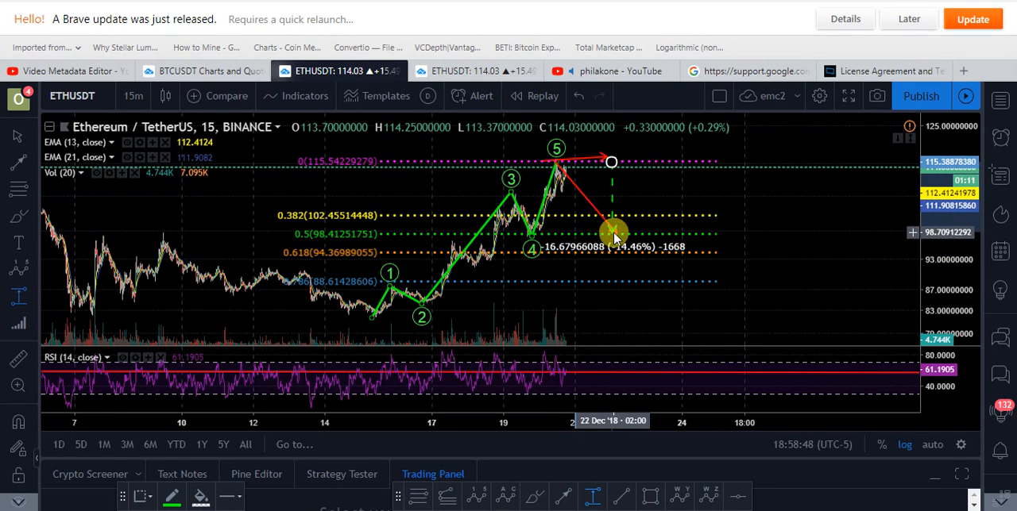
drag(616, 232, 619, 254)
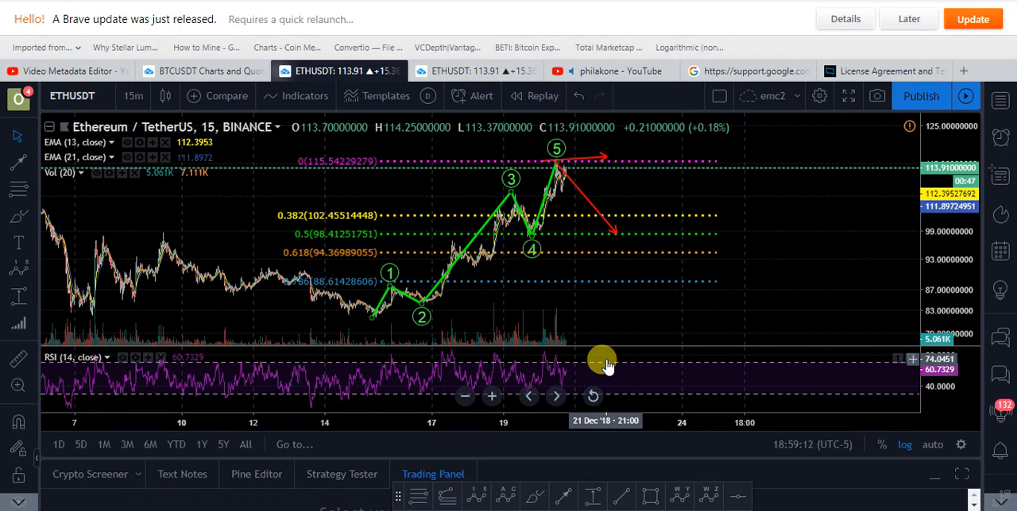
mouse_move(651, 199)
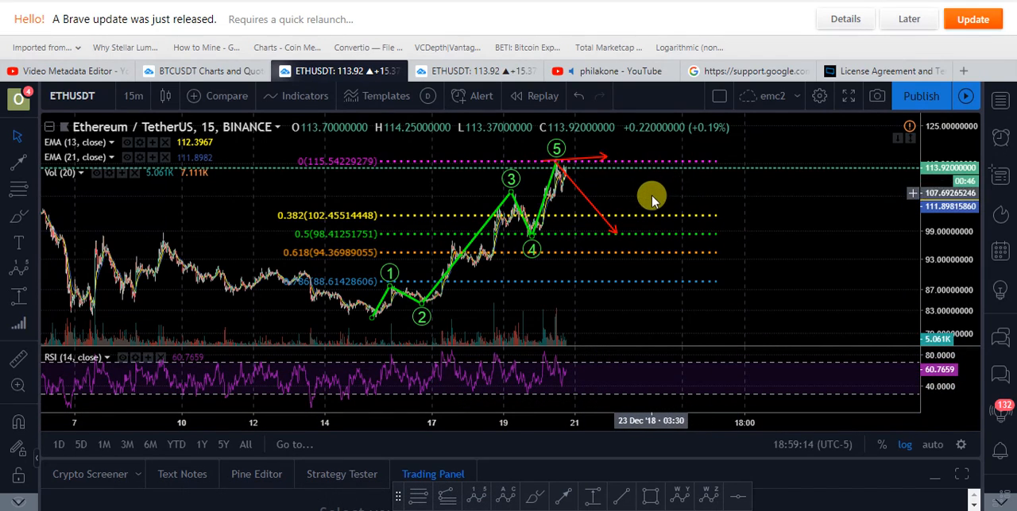
mouse_move(663, 183)
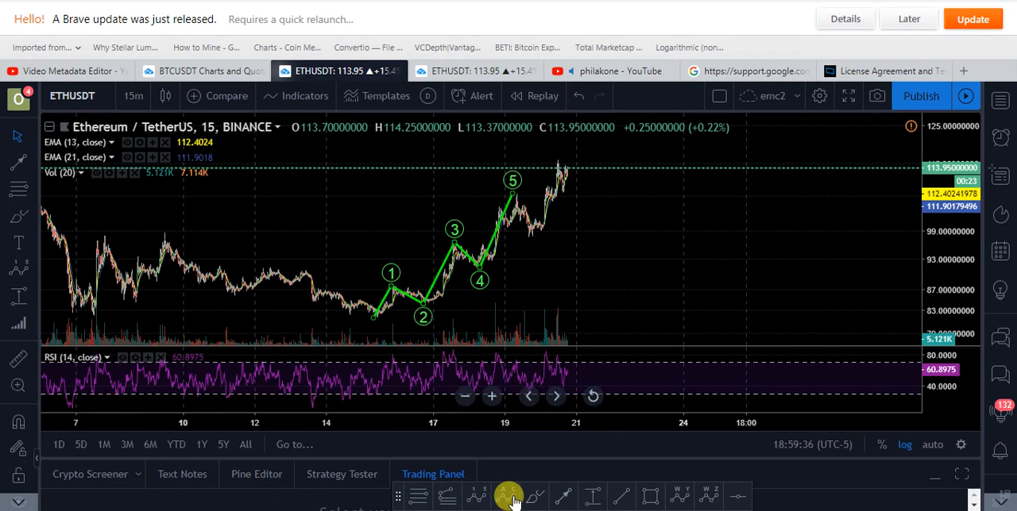
Select the Elliott Correction Wave tool to begin an ABC correction
click(508, 497)
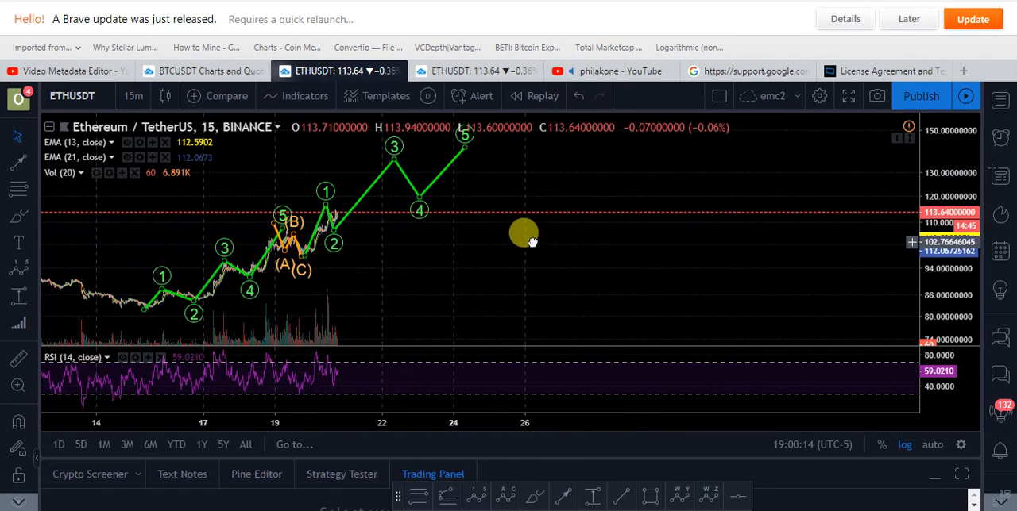
mouse_move(463, 240)
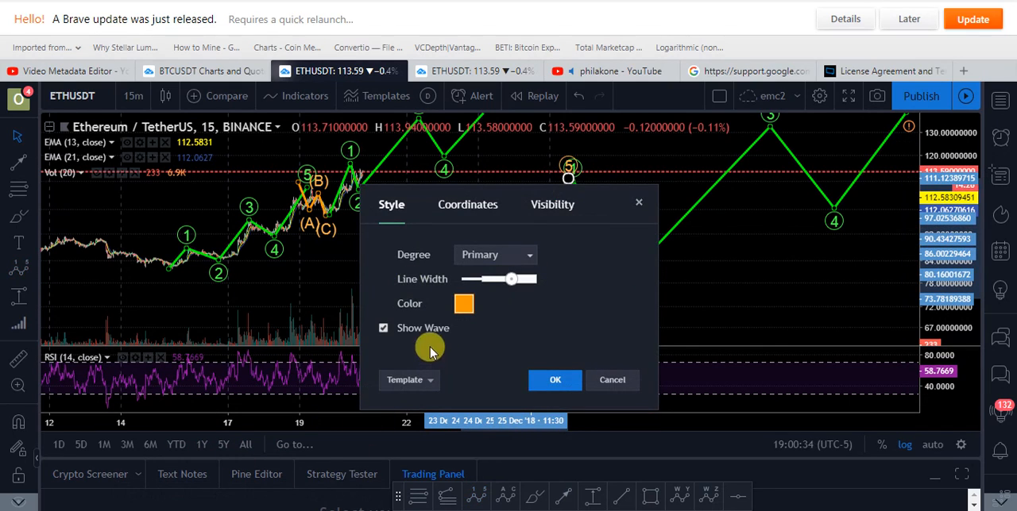
mouse_move(245, 443)
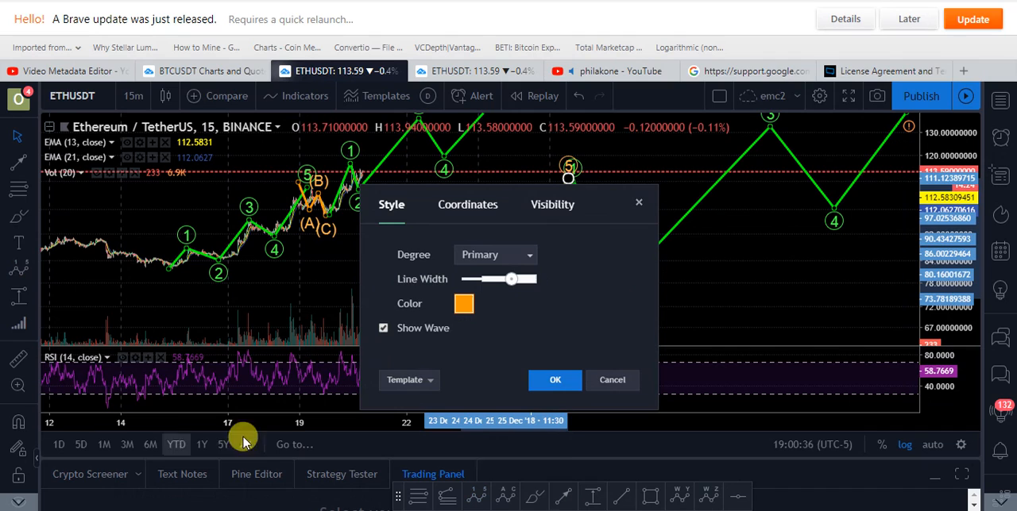
Confirm the orange colour in the wave drawing's settings with OK
click(555, 380)
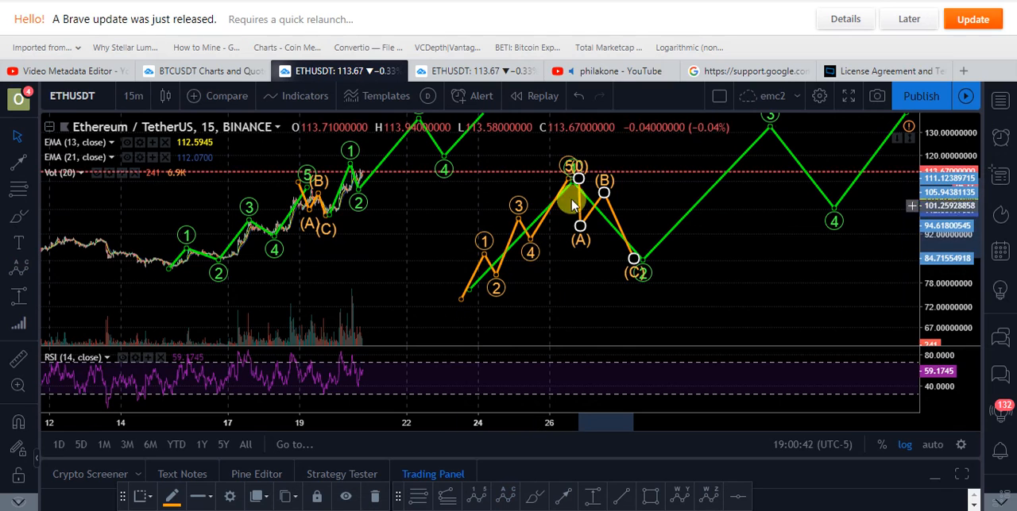
mouse_move(757, 234)
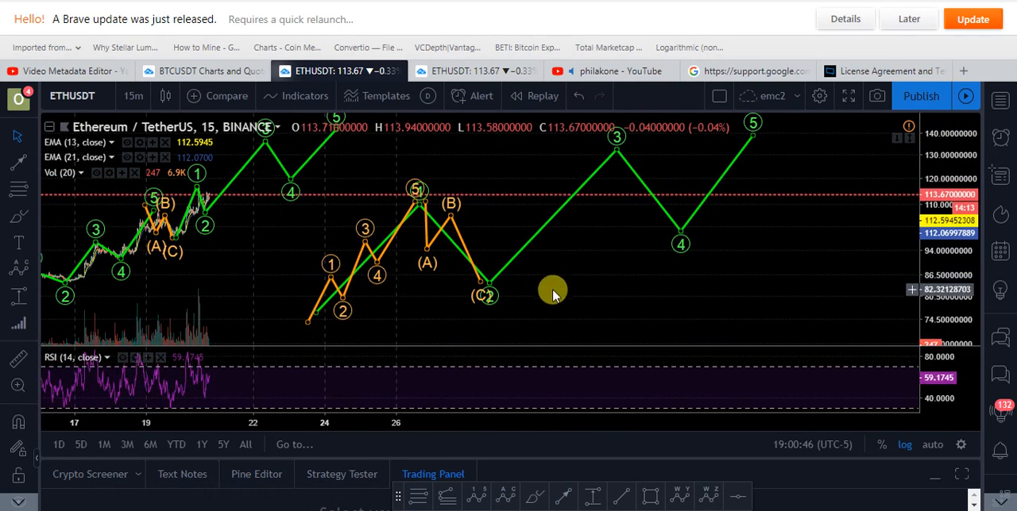
mouse_move(500, 282)
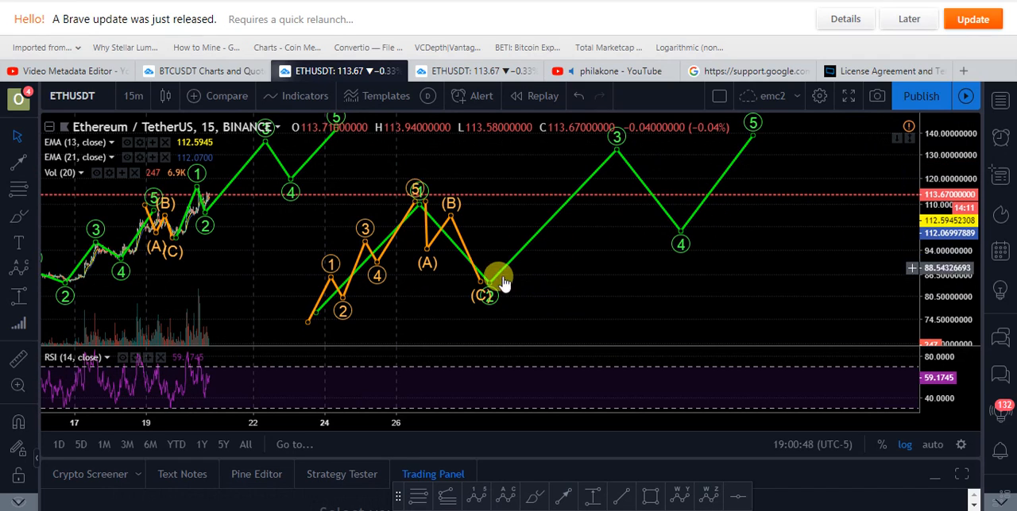
mouse_move(652, 239)
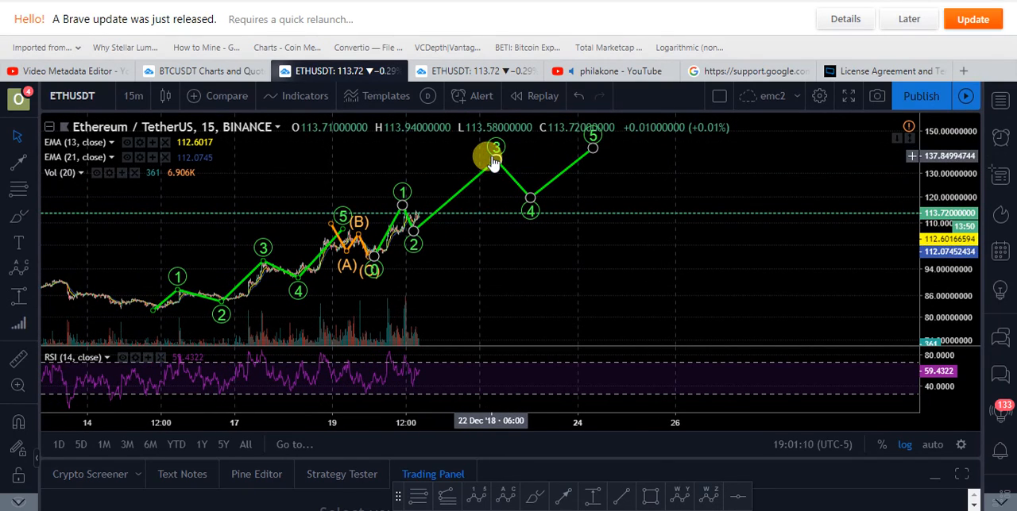
mouse_move(159, 274)
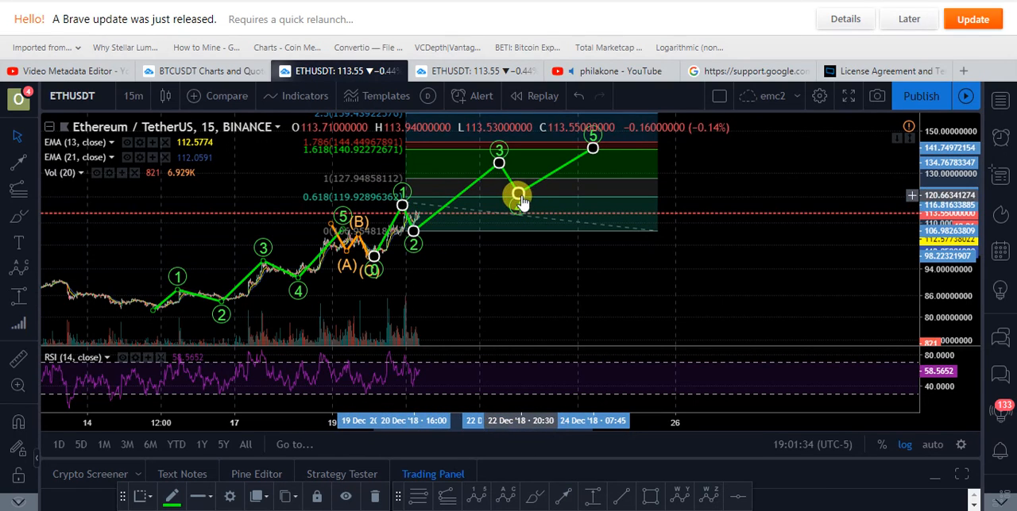
Move projected wave 4 onto the 0.618 Fibonacci extension level
drag(517, 197, 496, 163)
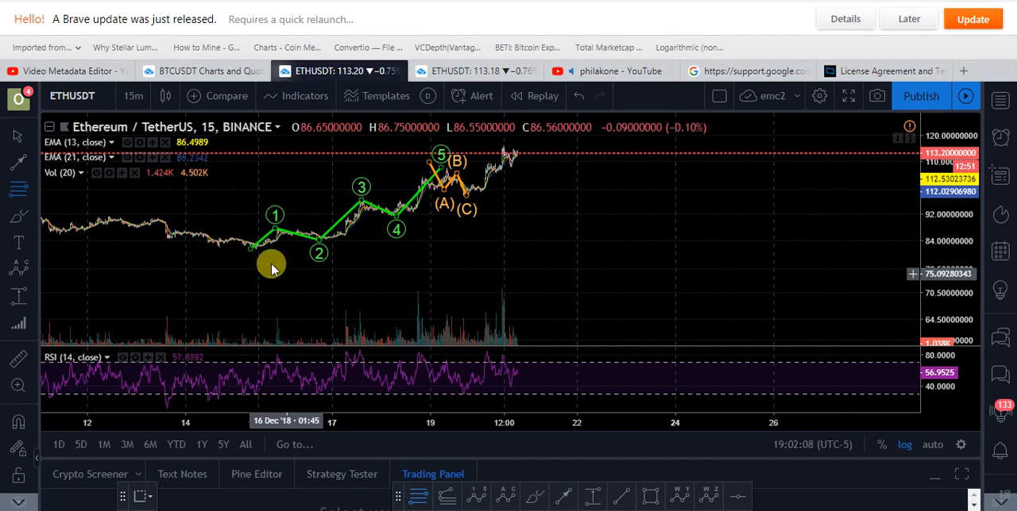
Draw a Fib Retracement from the wave 1 low to the latest high
drag(256, 247, 713, 149)
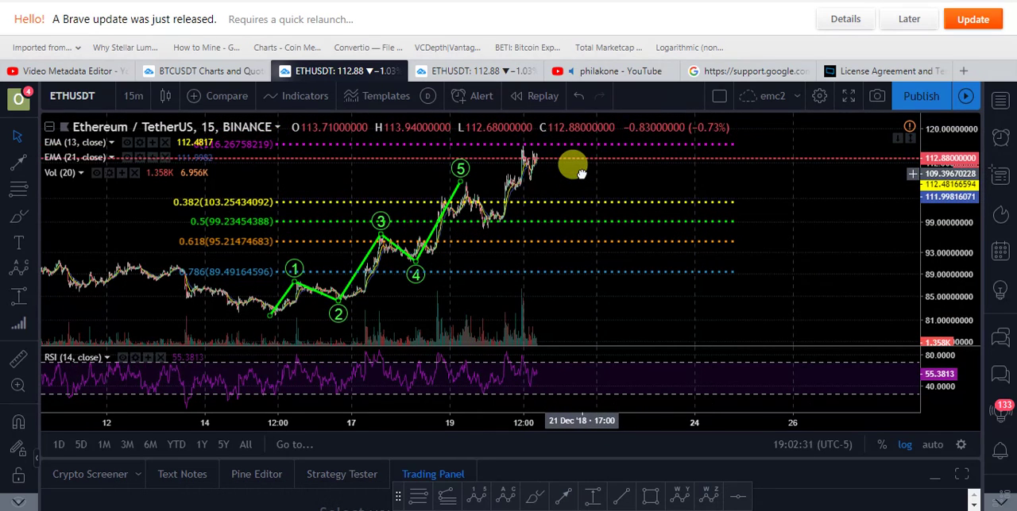
mouse_move(552, 207)
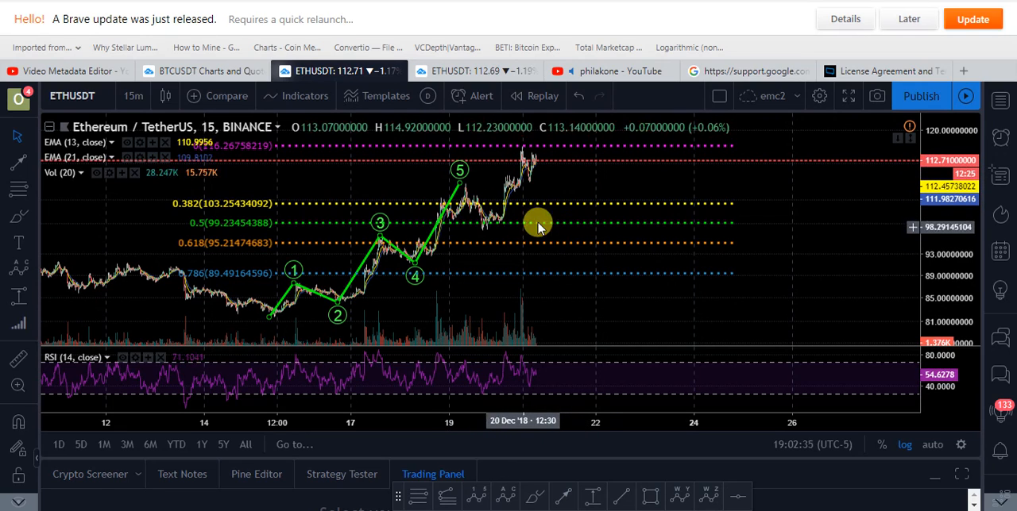
mouse_move(312, 253)
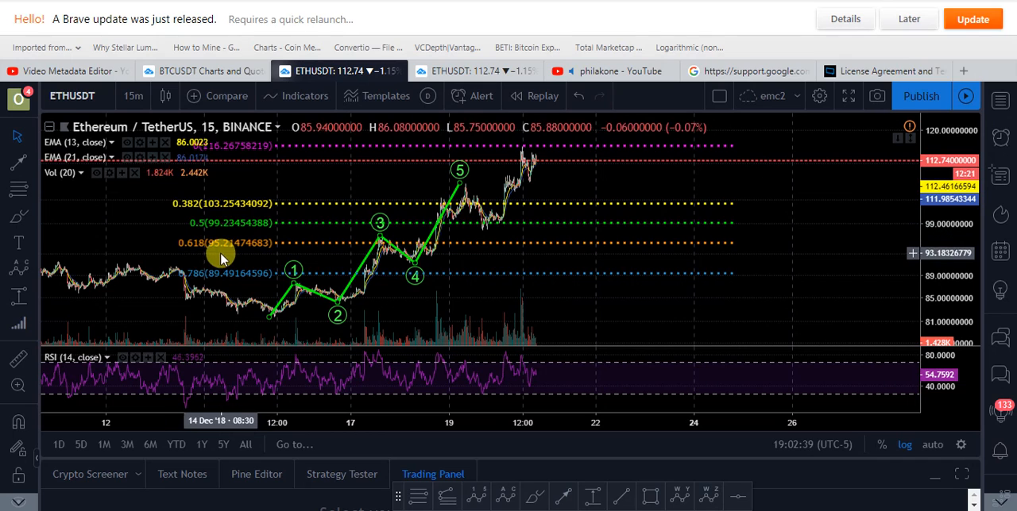
mouse_move(465, 260)
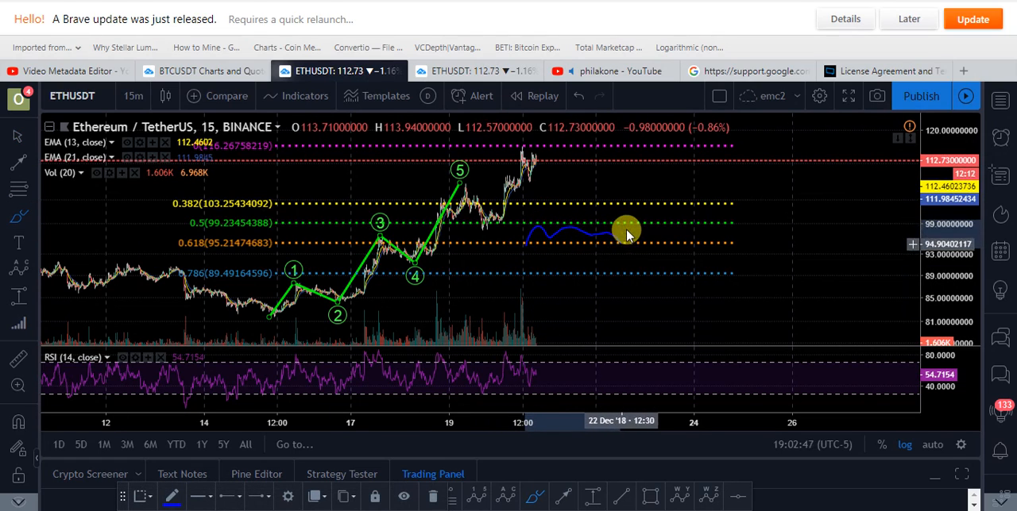
mouse_move(803, 225)
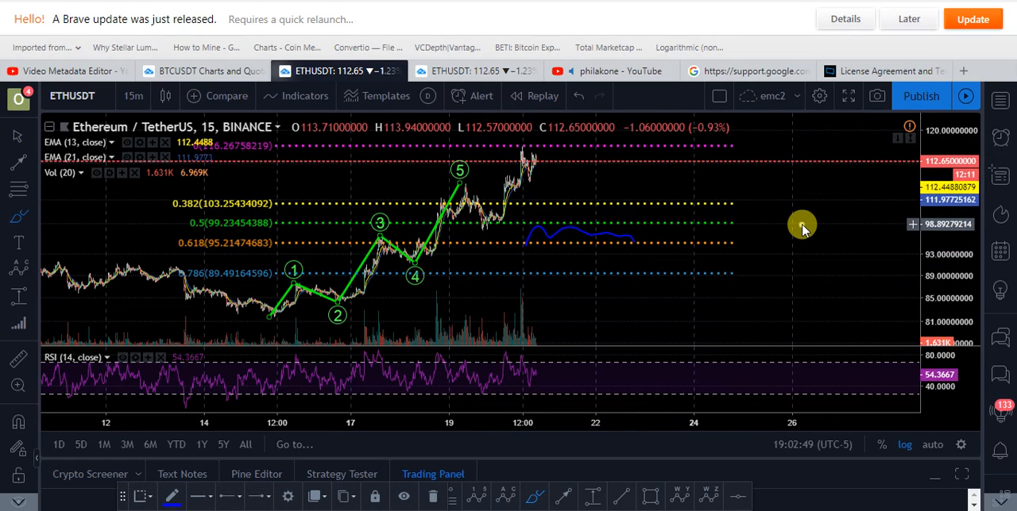